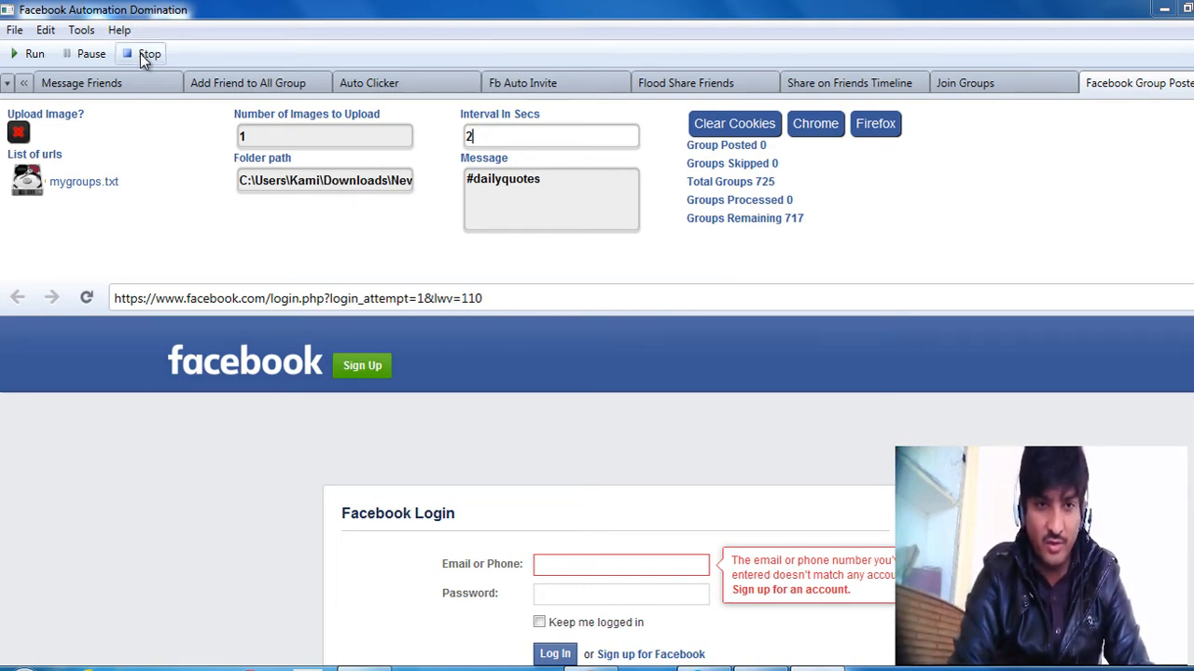
# Load the mygroups file from Documents as the list of group URLs to post to
pyautogui.click(149, 52)
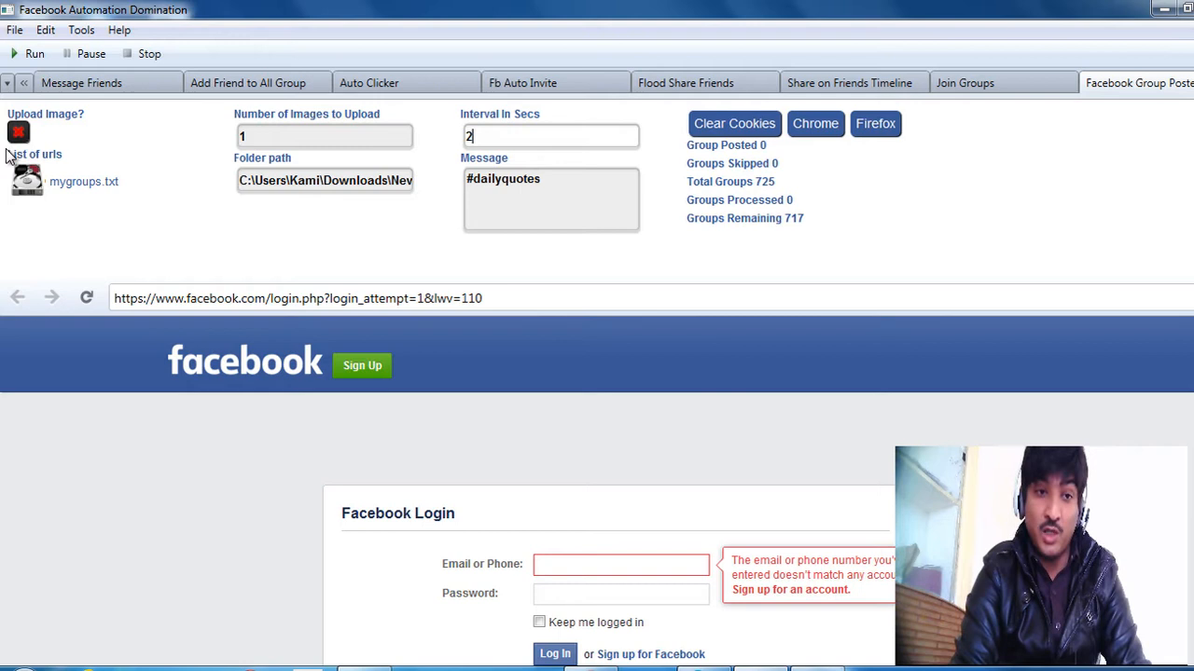
pyautogui.moveTo(28, 187)
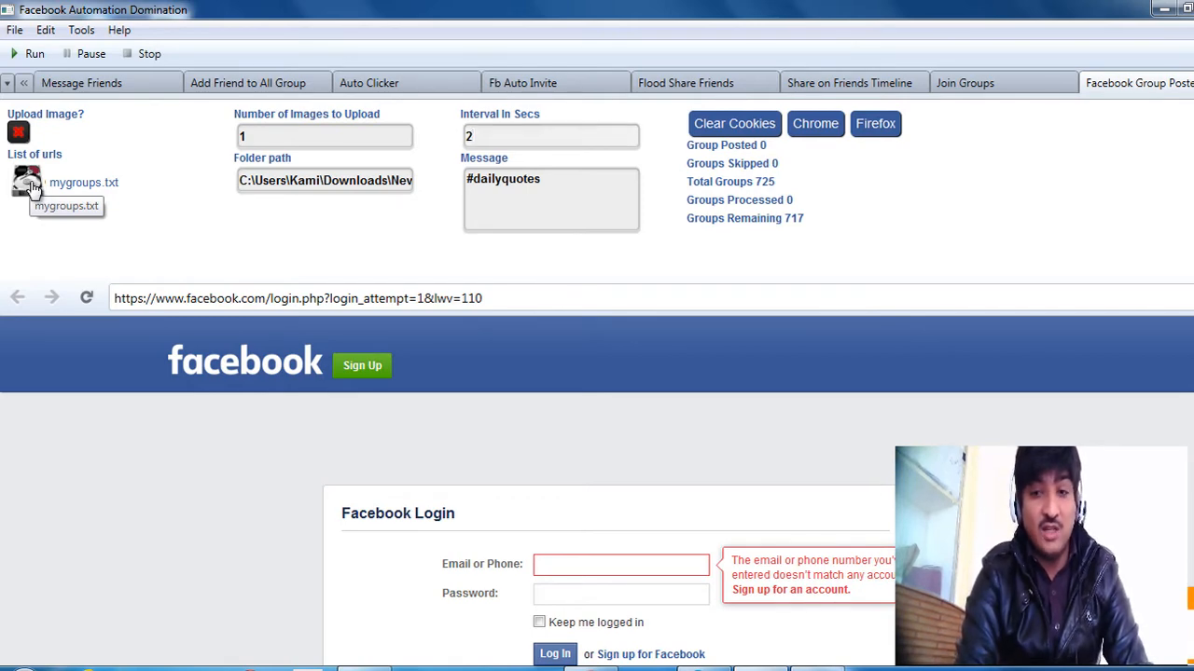
pyautogui.click(26, 183)
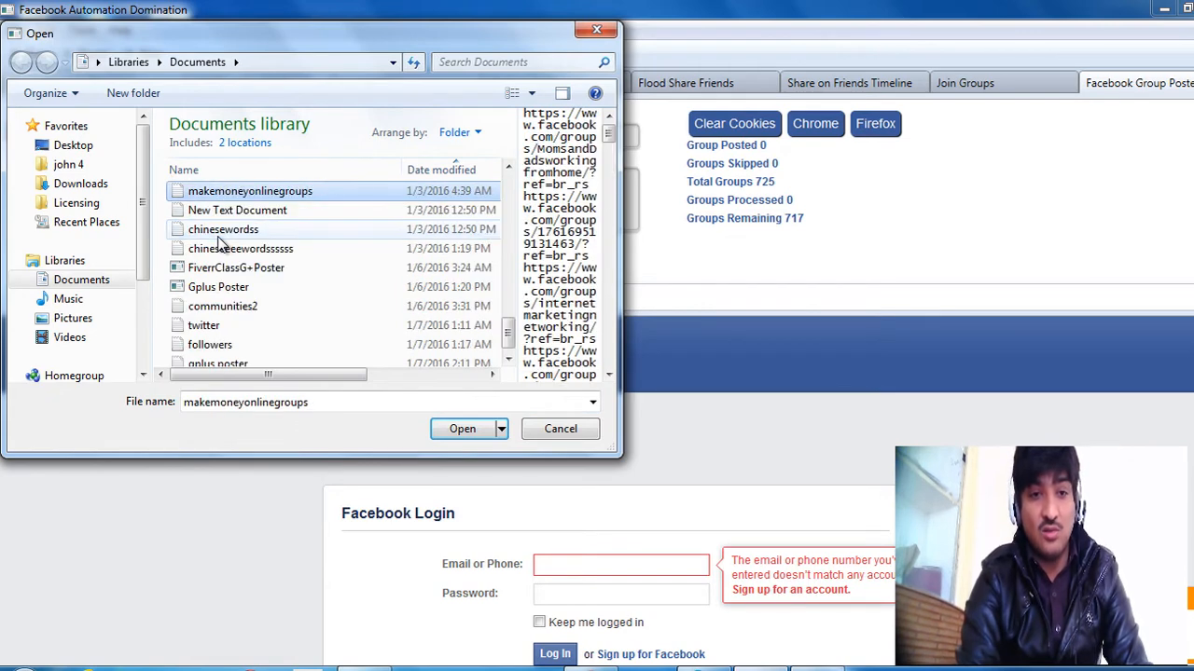
pyautogui.click(213, 229)
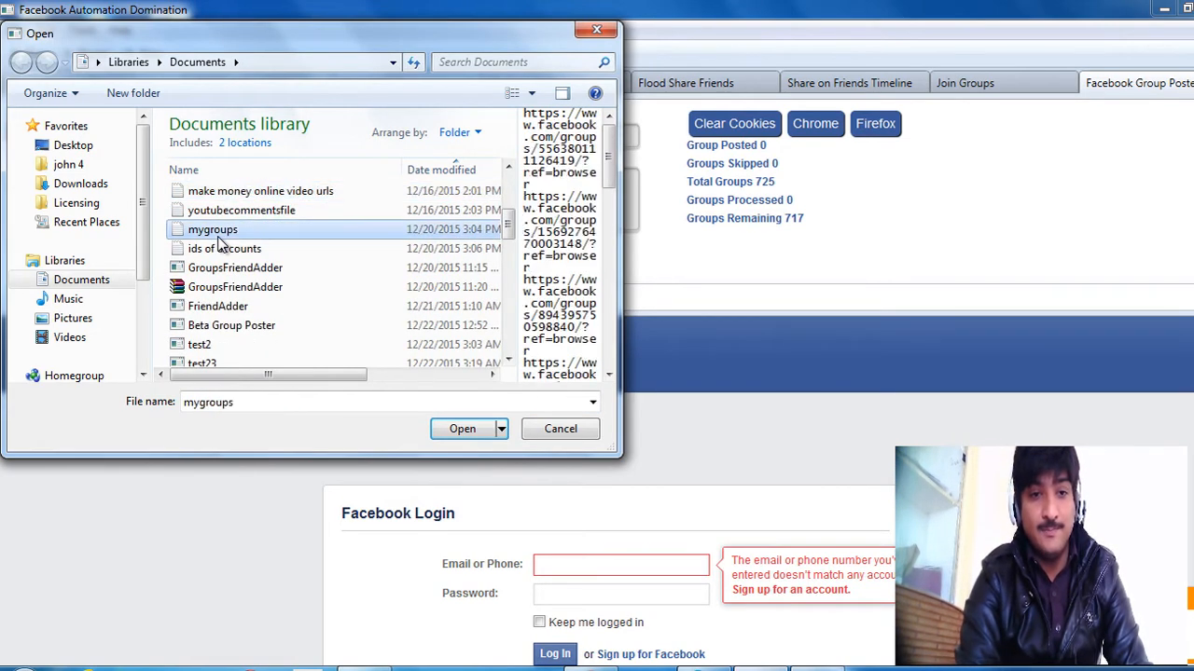
pyautogui.click(463, 429)
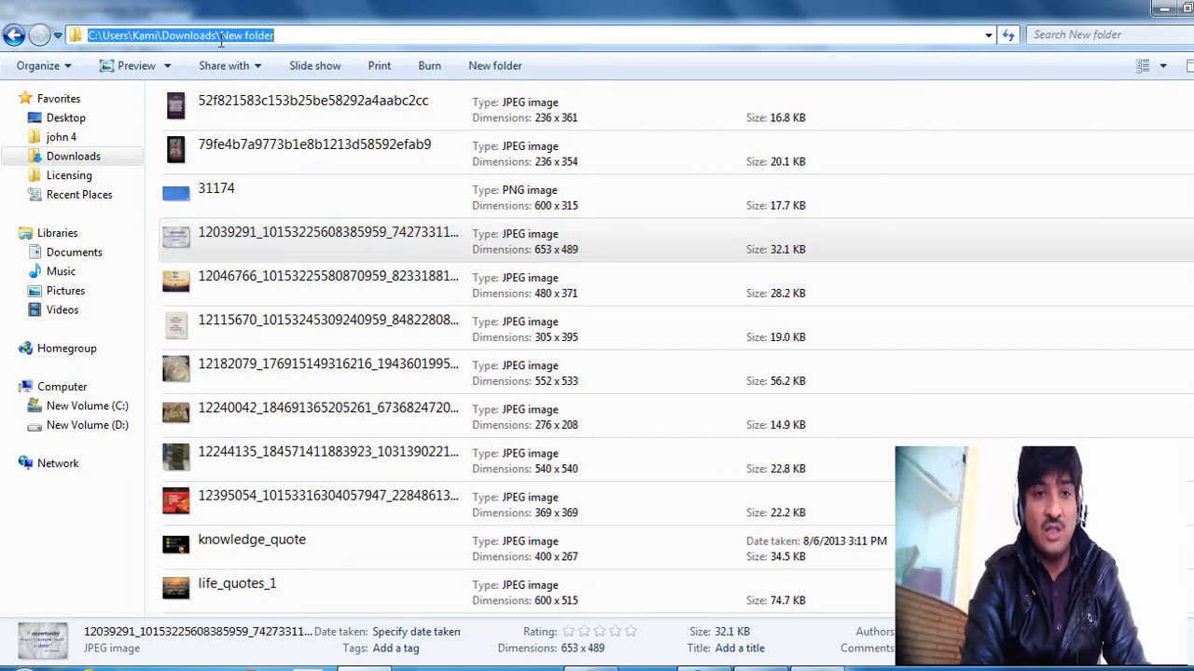
pyautogui.rightClick(186, 35)
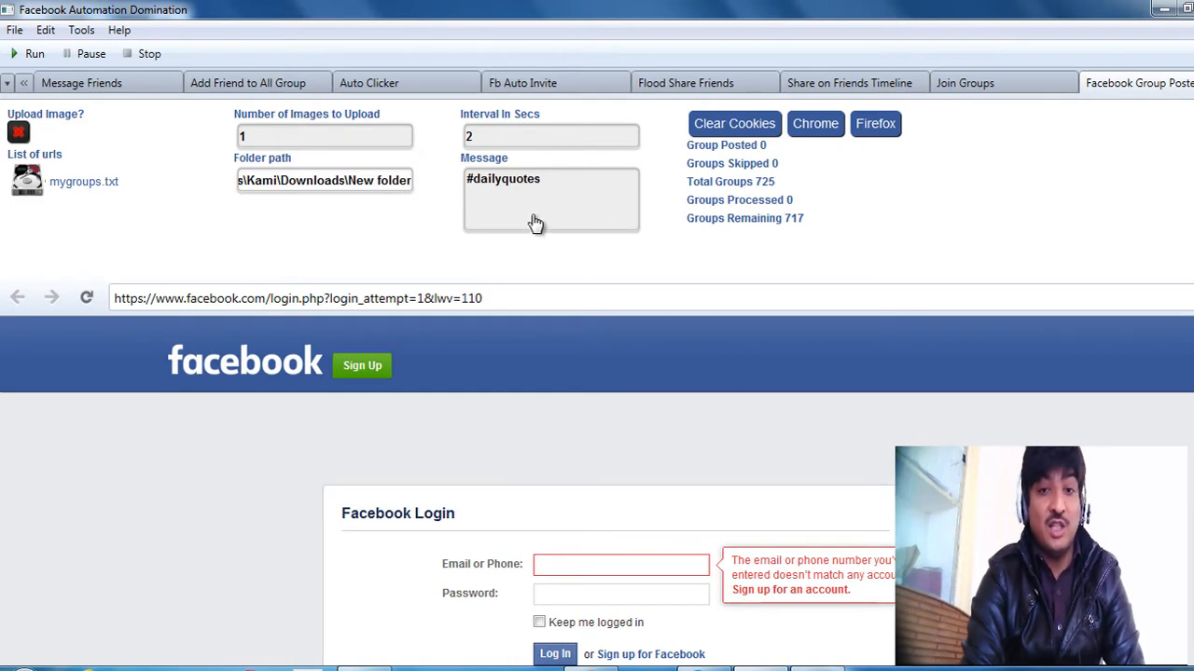
pyautogui.moveTo(500, 157)
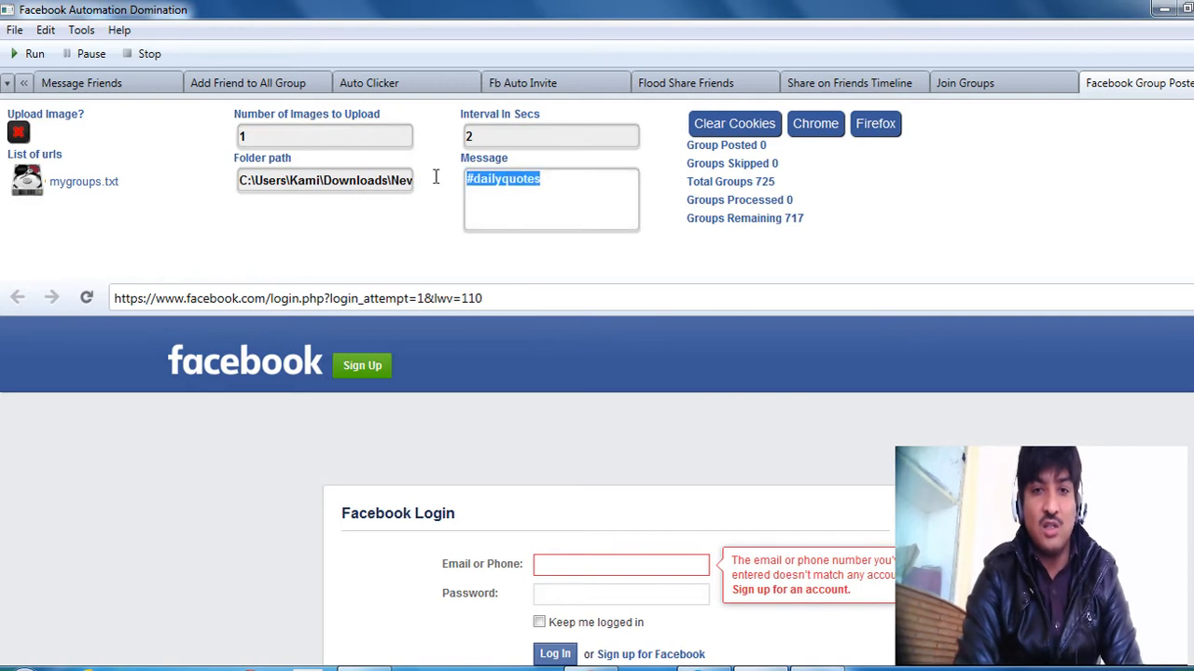
pyautogui.click(556, 202)
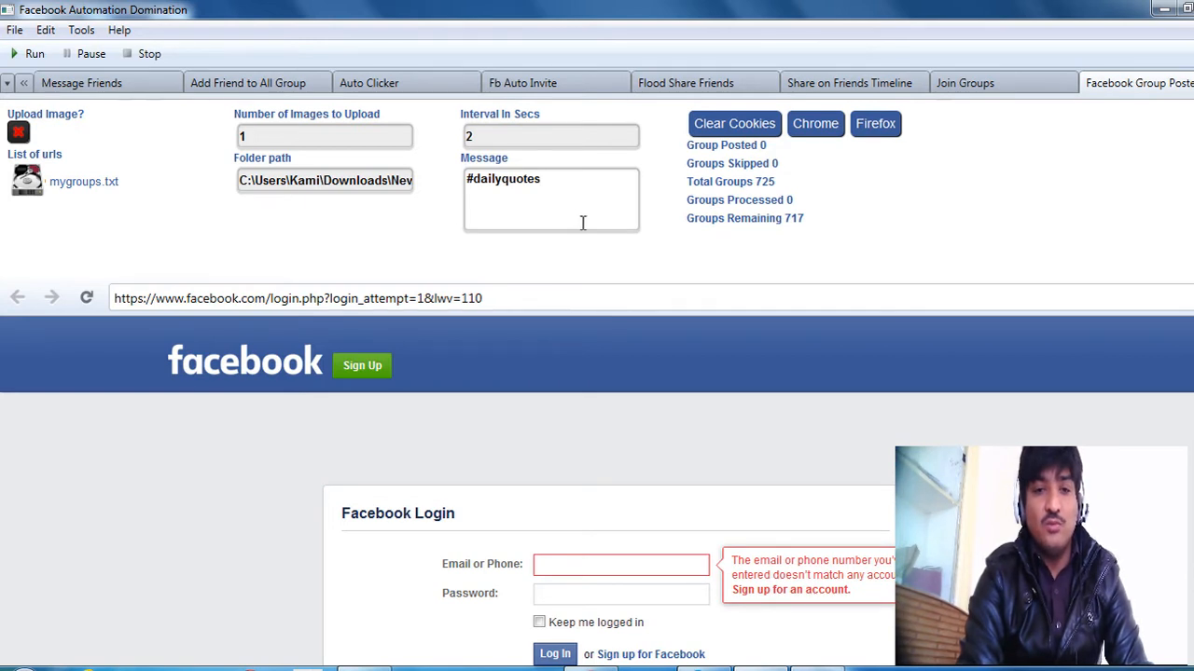
pyautogui.moveTo(1080, 37)
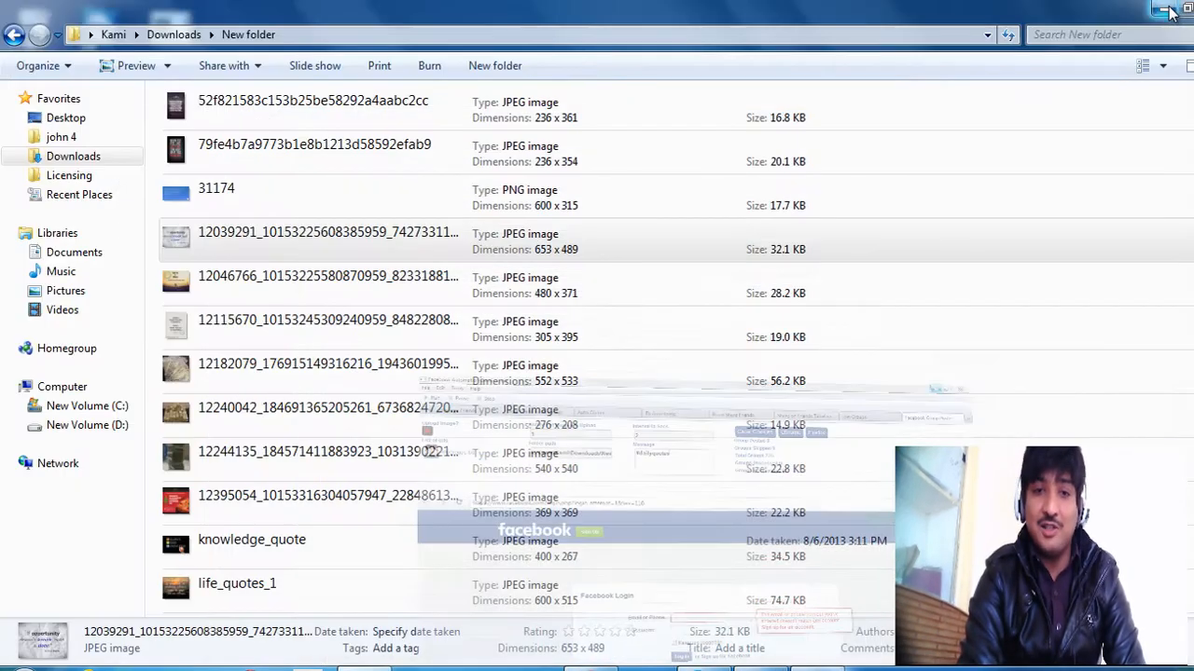
# Open login.txt from the FAD desktop folder in Notepad after closing the image folder window
pyautogui.click(1170, 9)
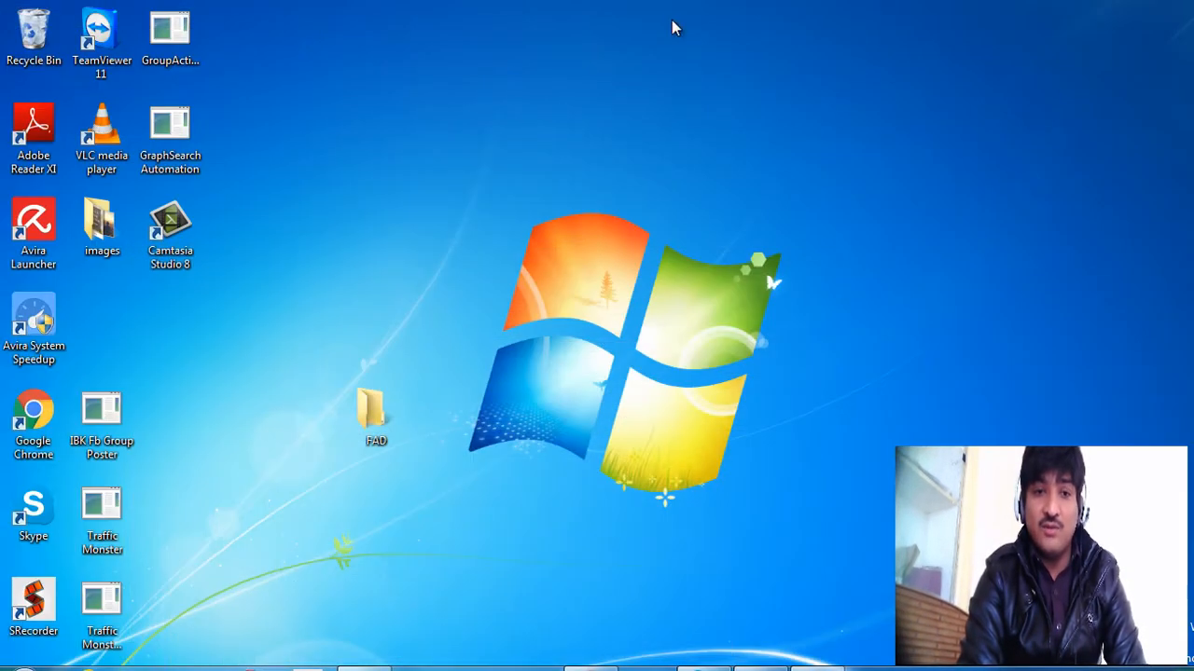
pyautogui.moveTo(140, 477)
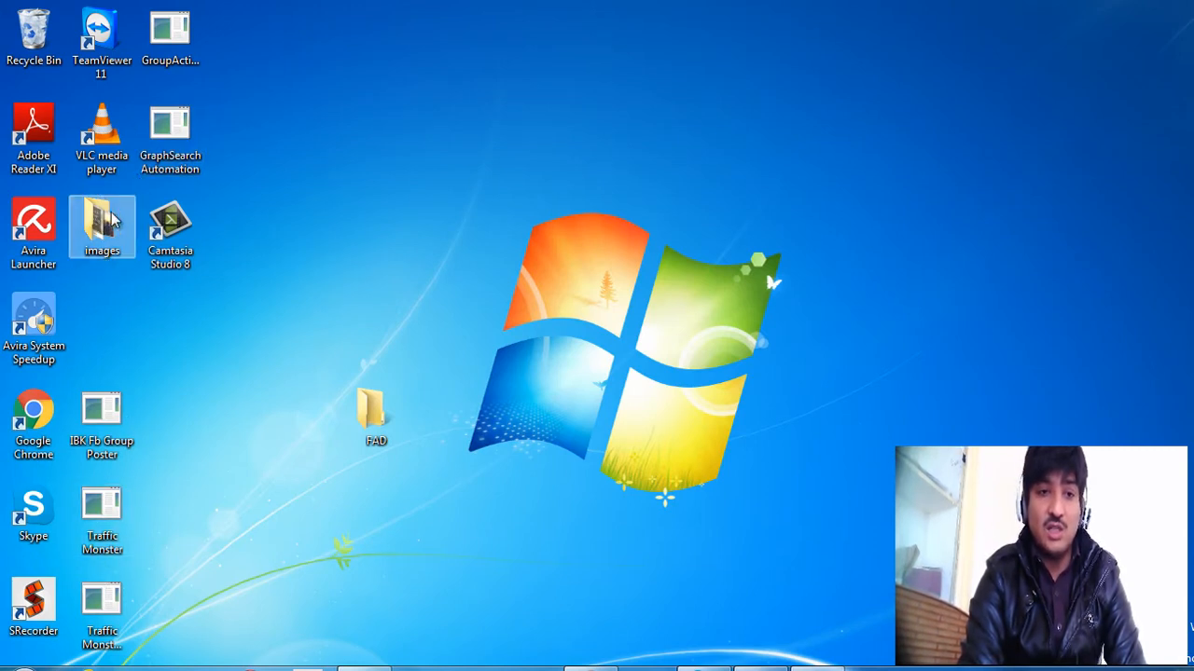
pyautogui.click(377, 411)
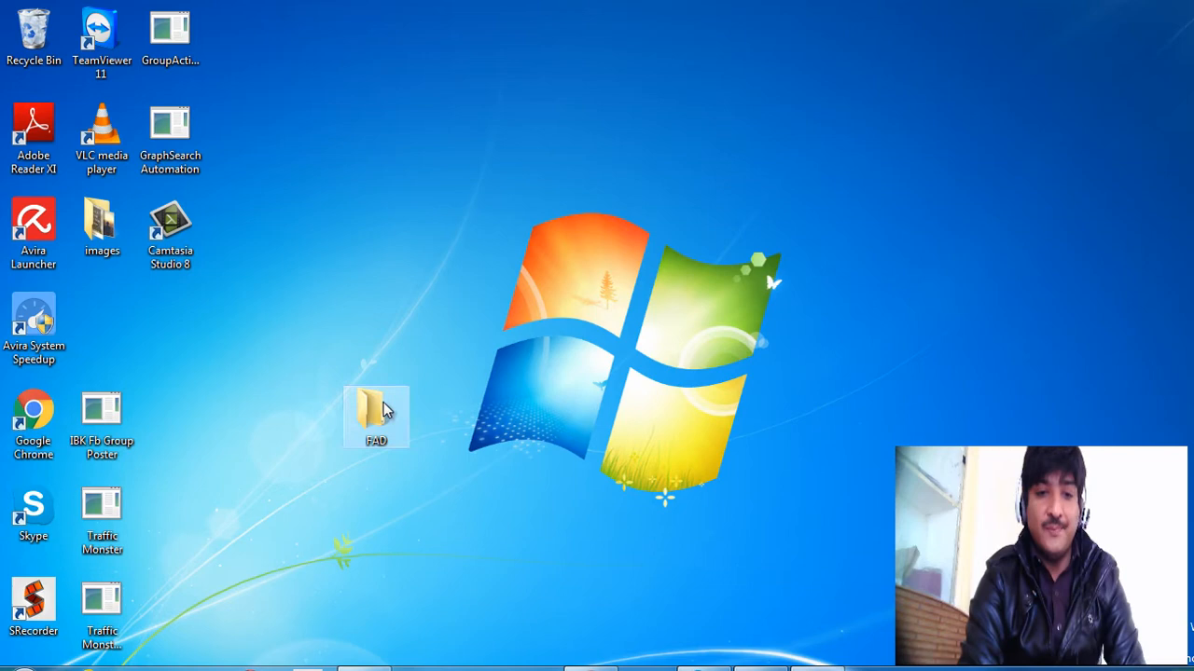
pyautogui.doubleClick(376, 410)
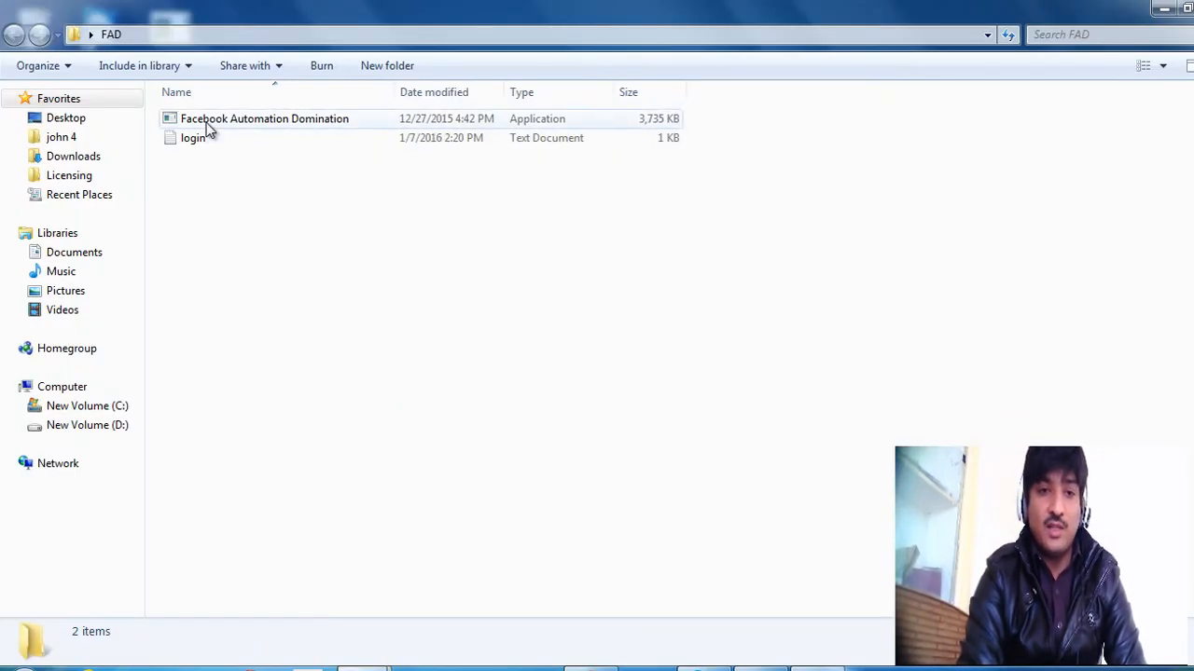
pyautogui.click(194, 138)
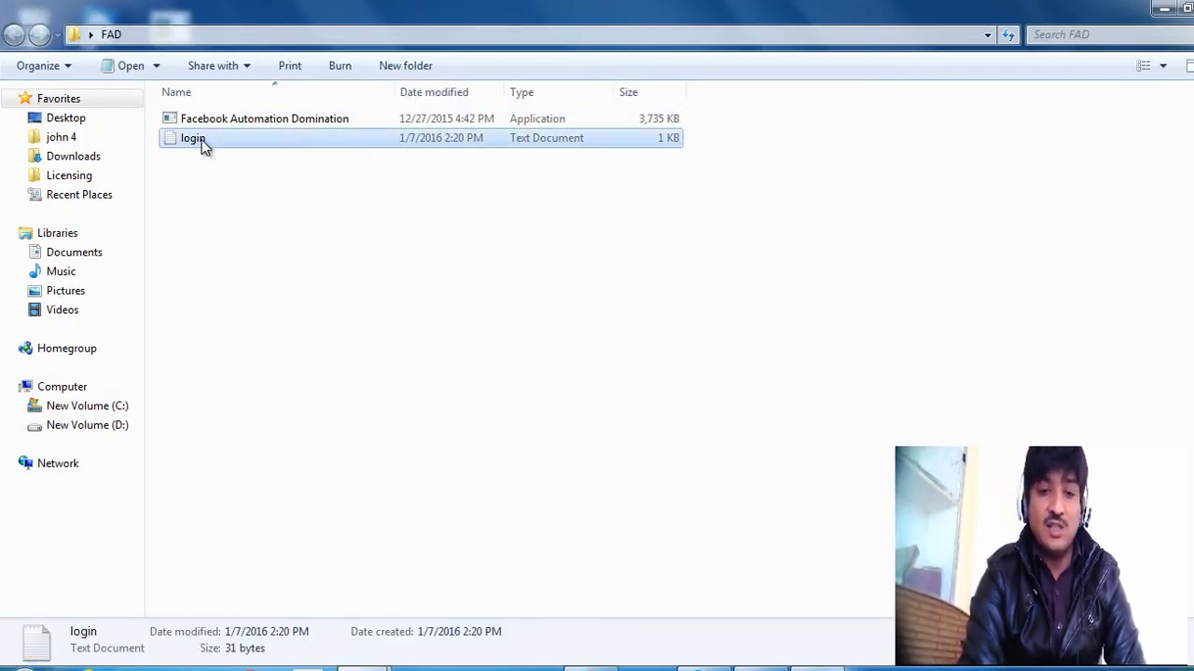
pyautogui.doubleClick(192, 138)
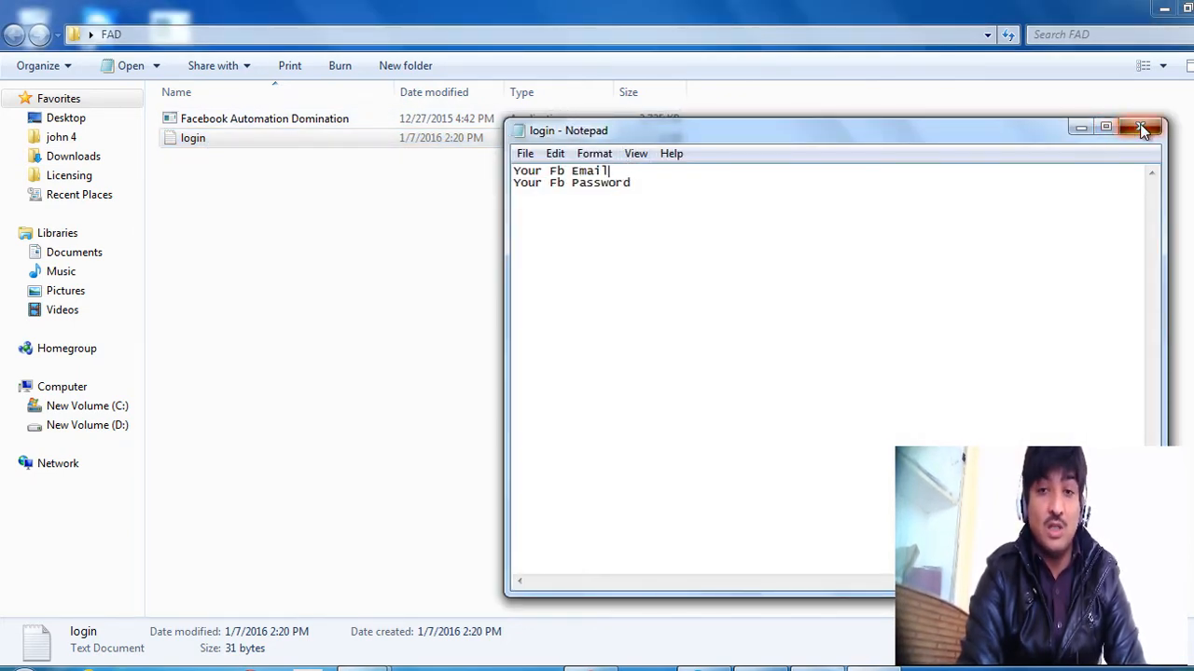
pyautogui.doubleClick(589, 171)
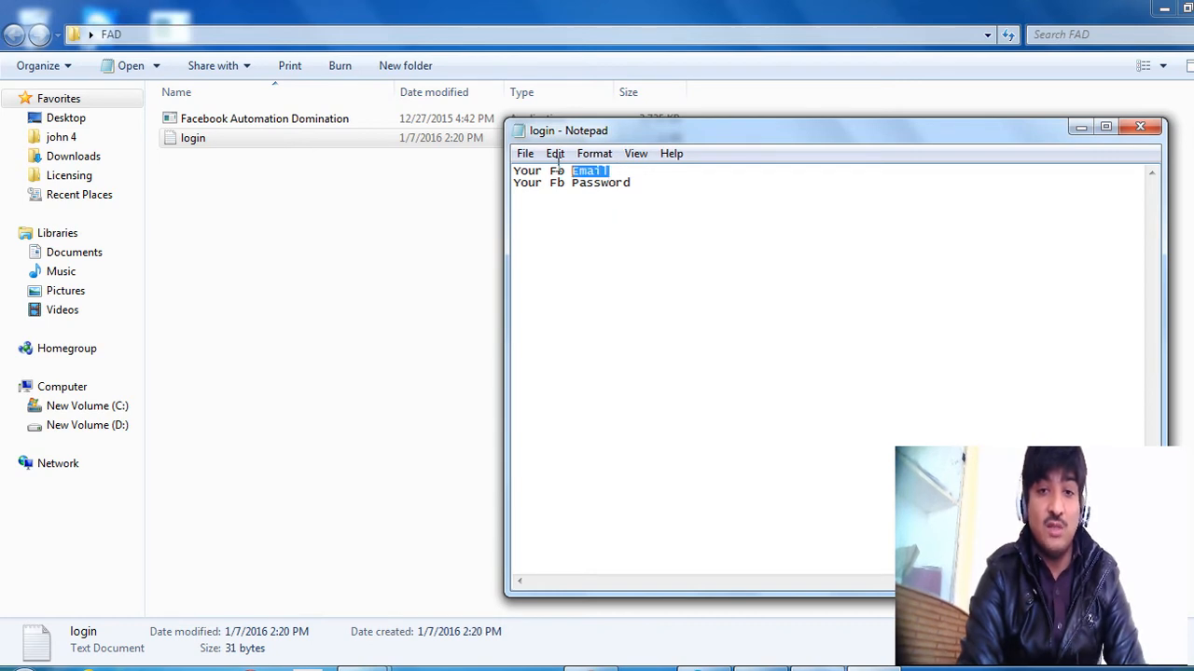
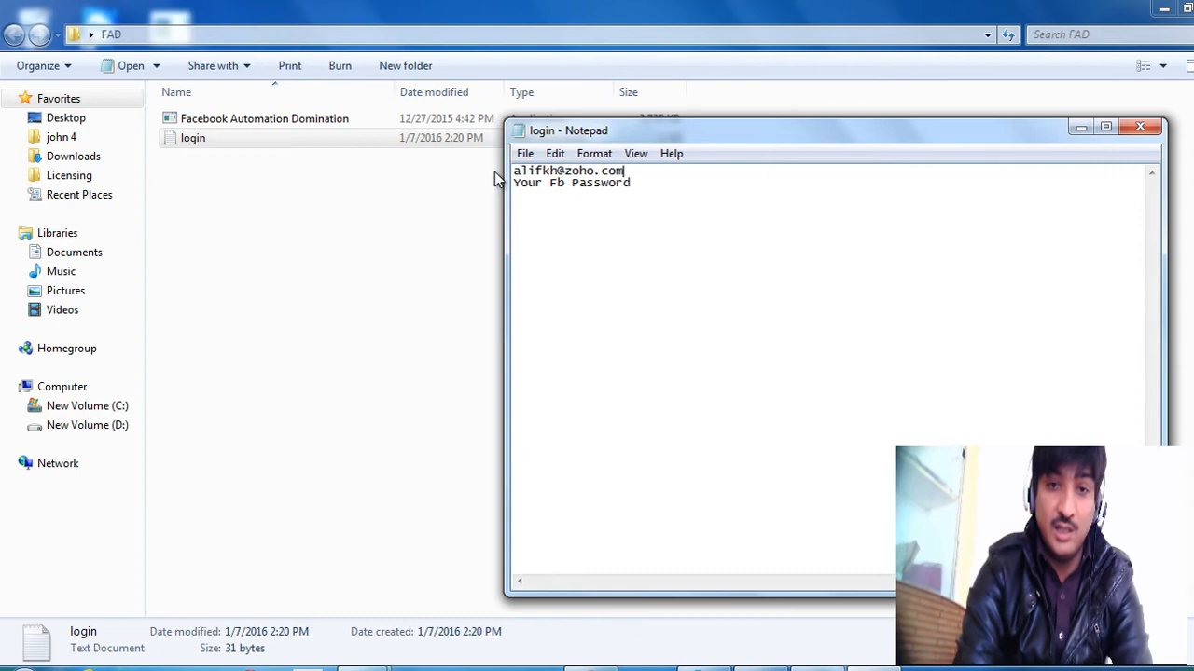
pyautogui.moveTo(675, 175)
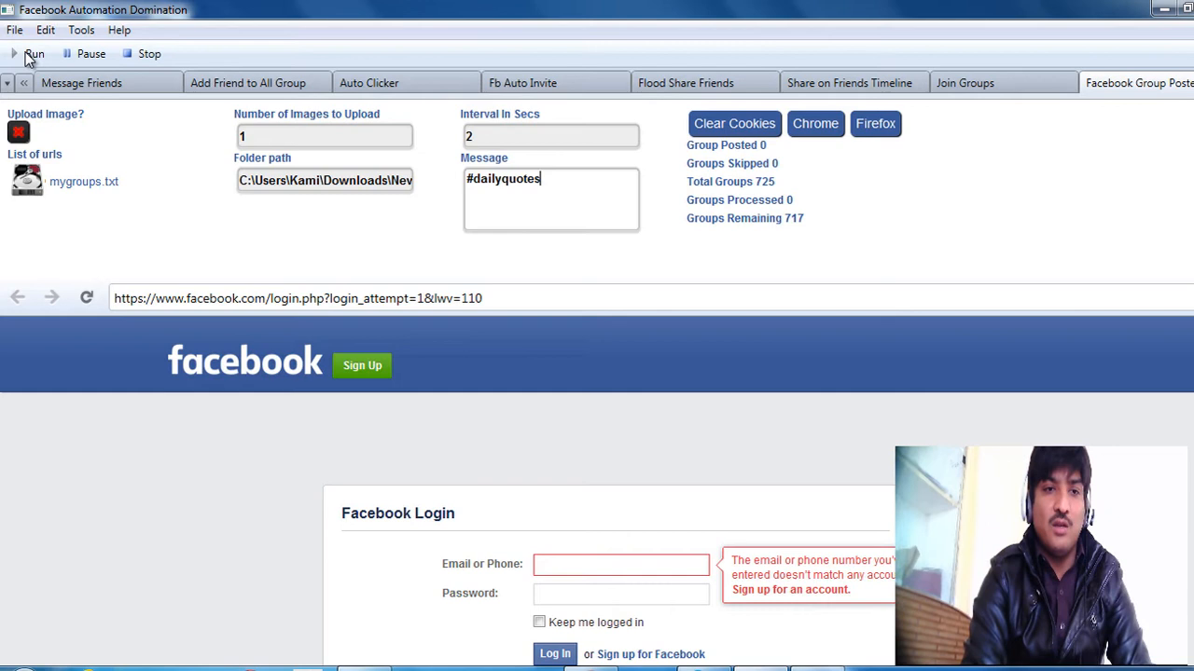
# Run the poster to reach the Facebook login page and enter the account email and password
pyautogui.click(34, 52)
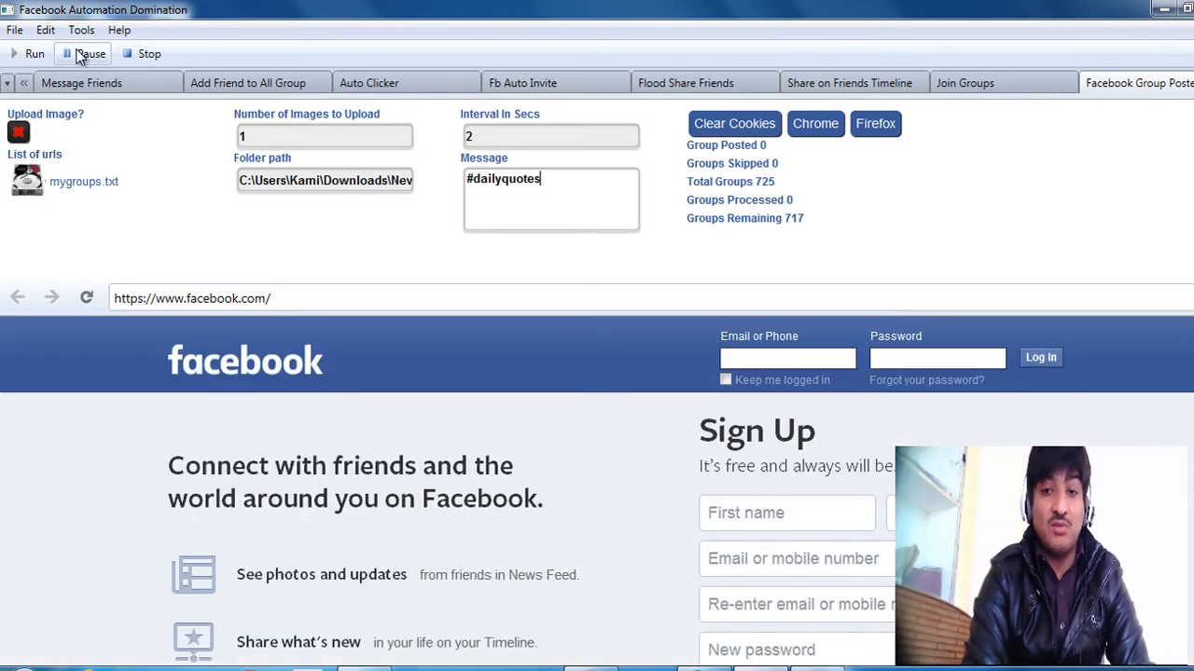
pyautogui.click(1041, 358)
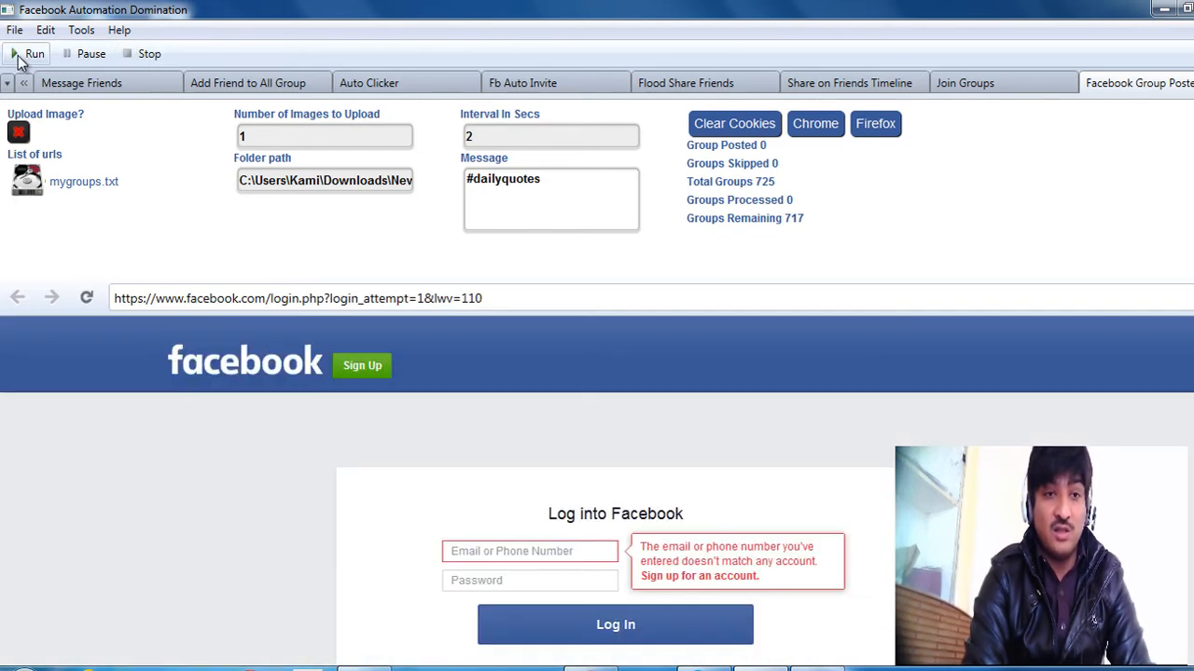
pyautogui.click(34, 52)
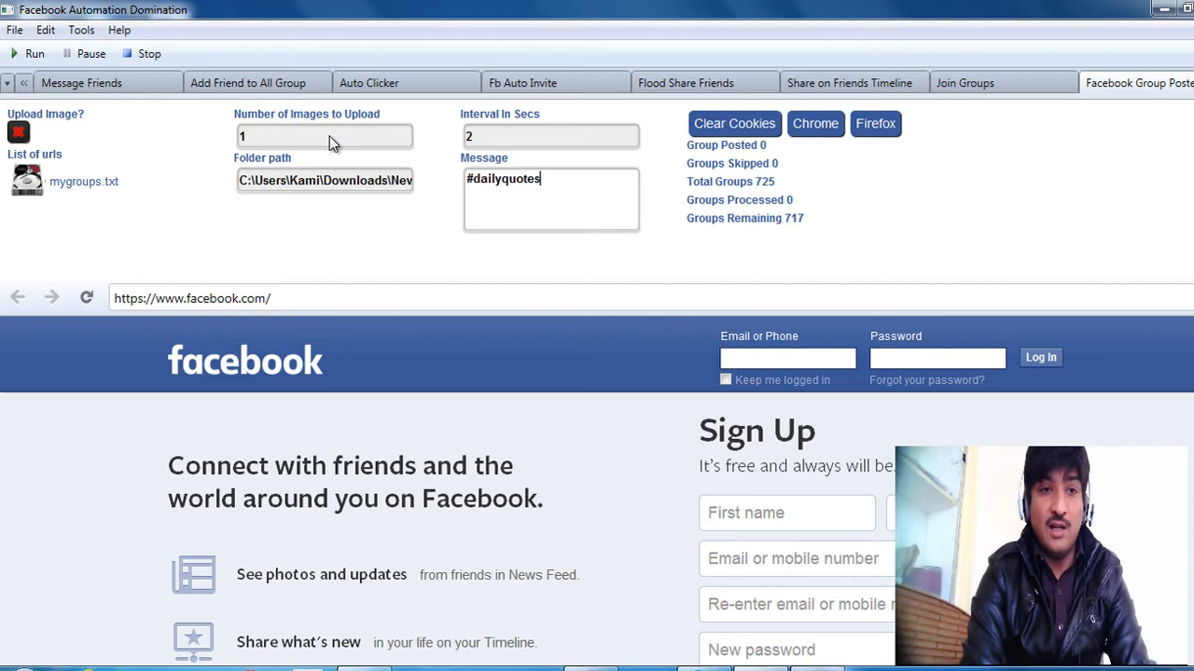
pyautogui.moveTo(613, 496)
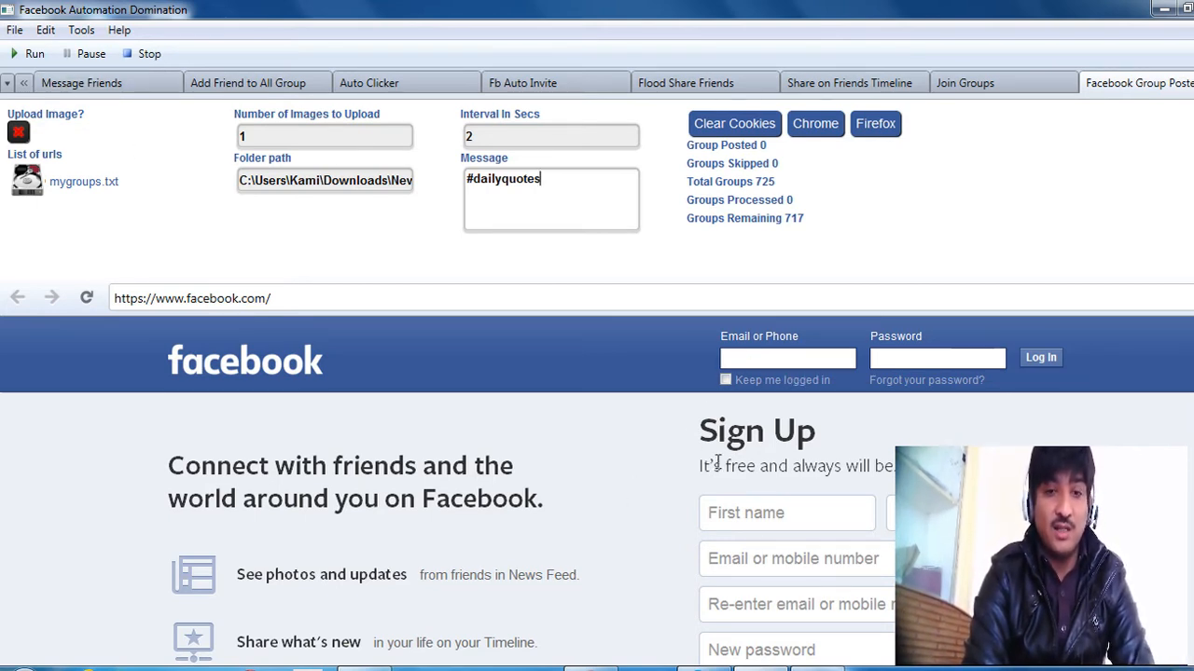
pyautogui.click(787, 358)
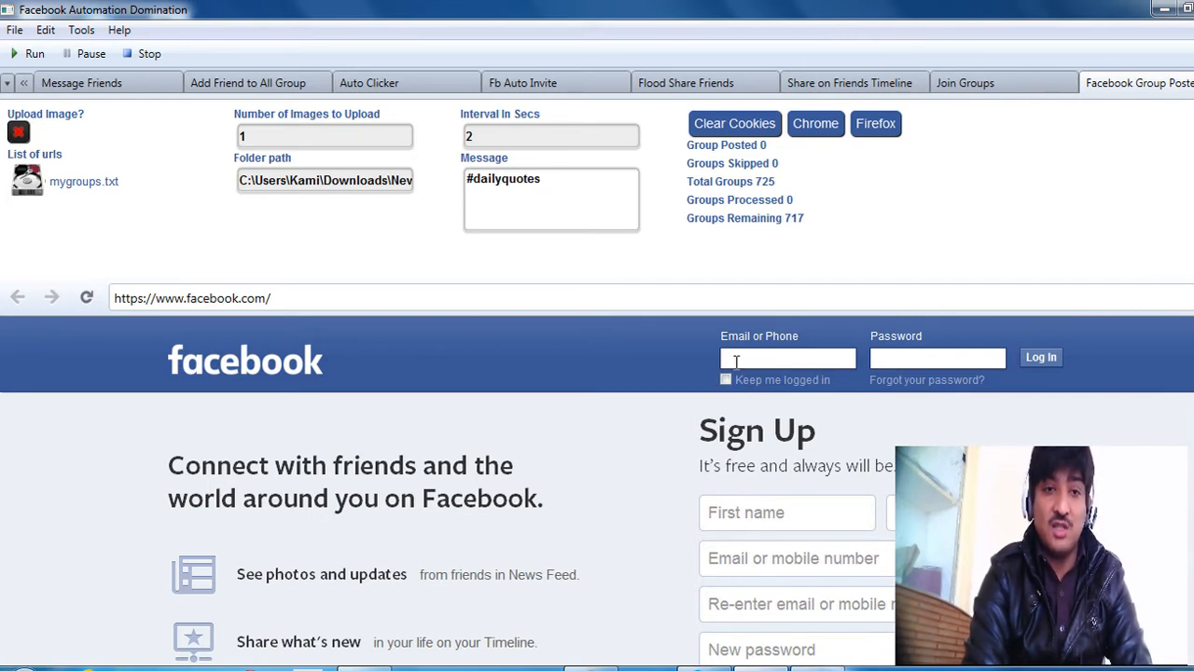
pyautogui.click(787, 358)
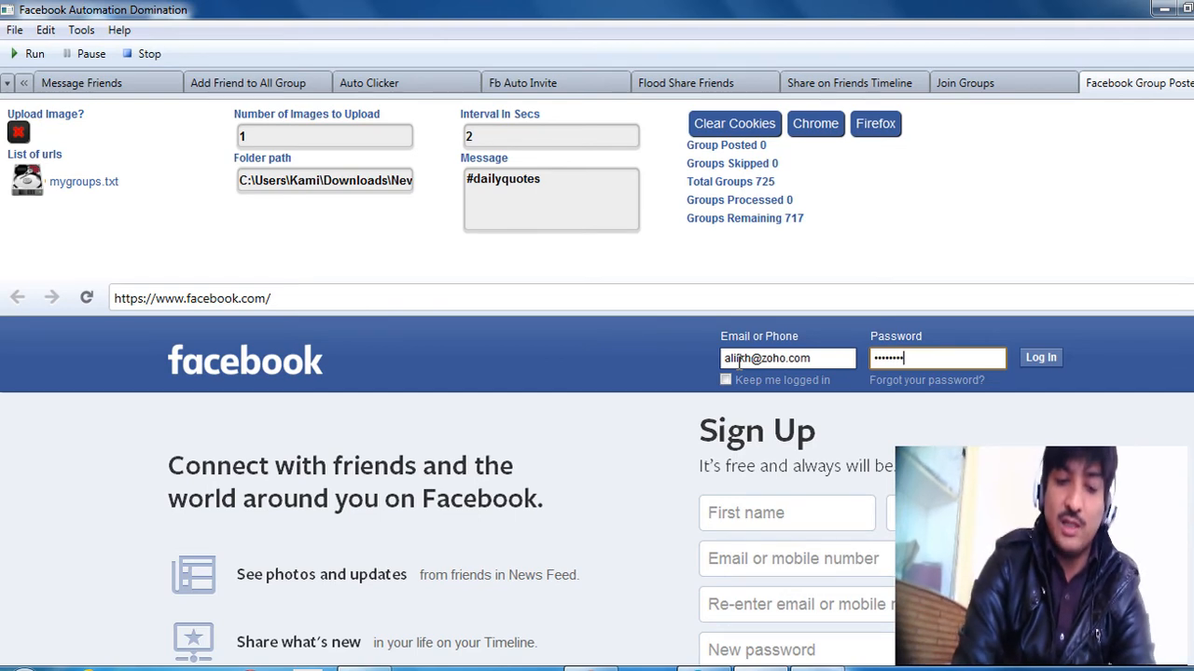
# Log into Facebook and let the poster publish its first group post, leaving 724 groups
pyautogui.click(1041, 358)
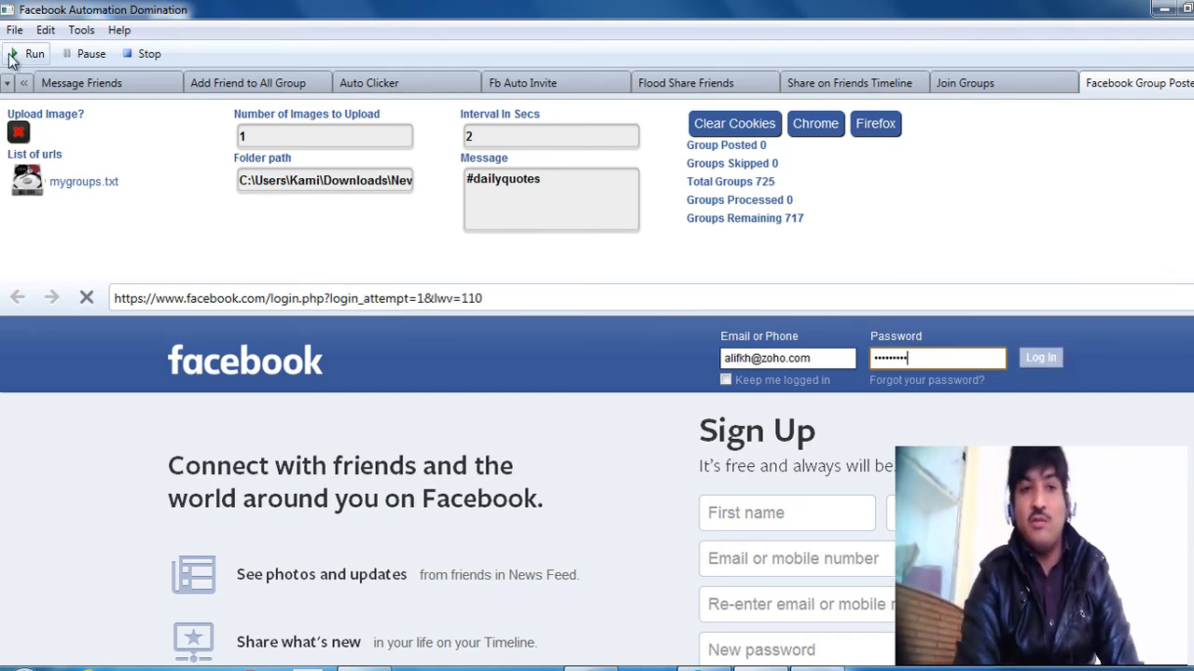
pyautogui.click(1041, 358)
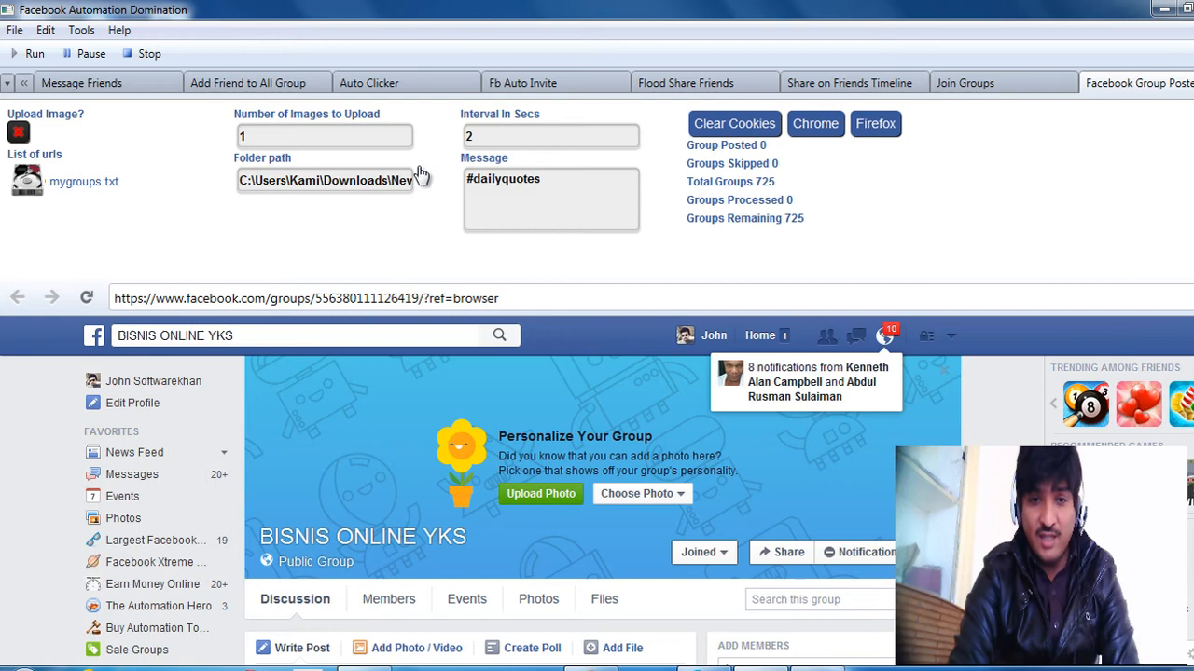
pyautogui.doubleClick(502, 179)
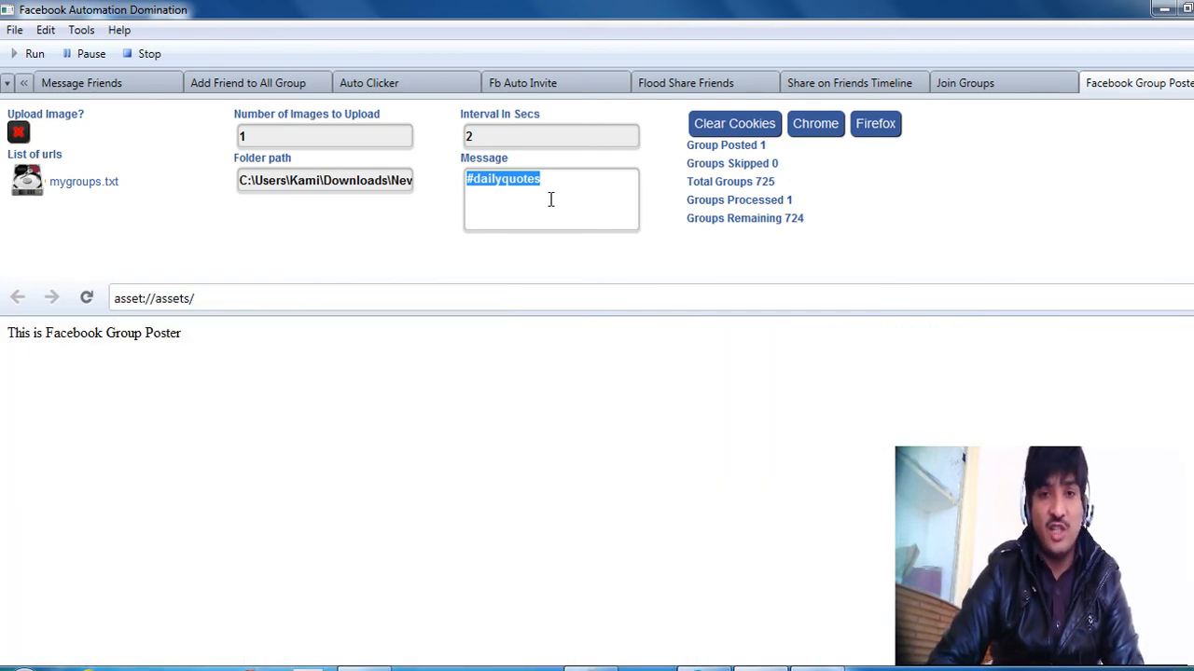
pyautogui.moveTo(567, 194)
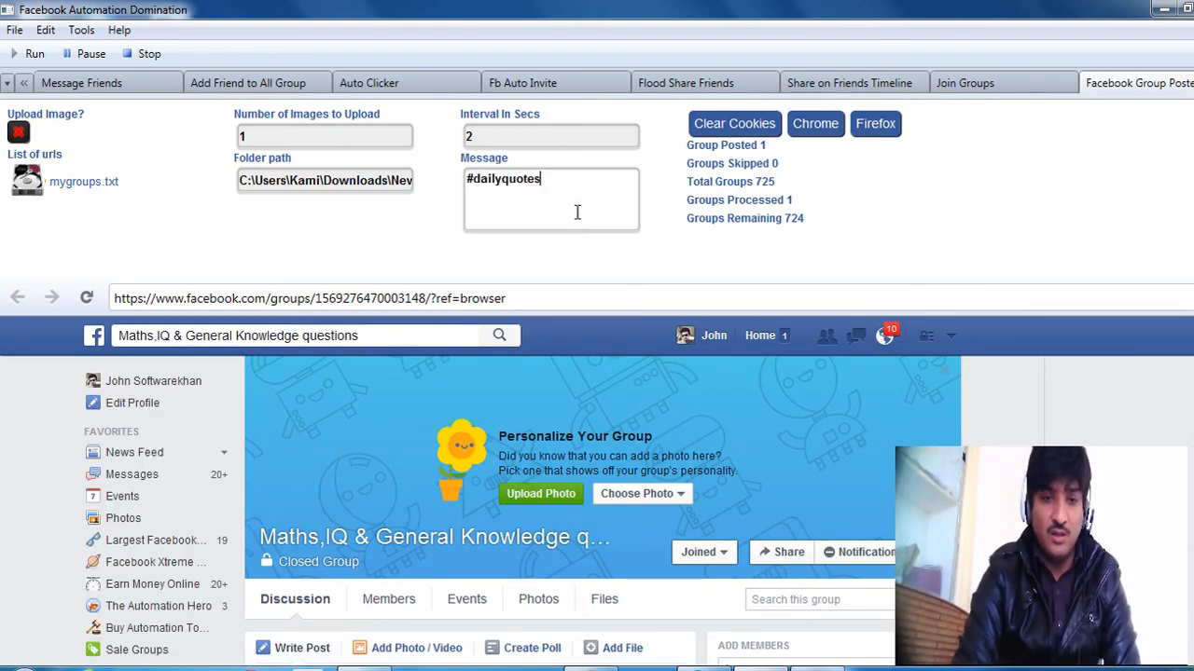
# Watch the #dailyquotes image post publish to the second group, reaching 2 posted with 723 remaining
pyautogui.click(884, 336)
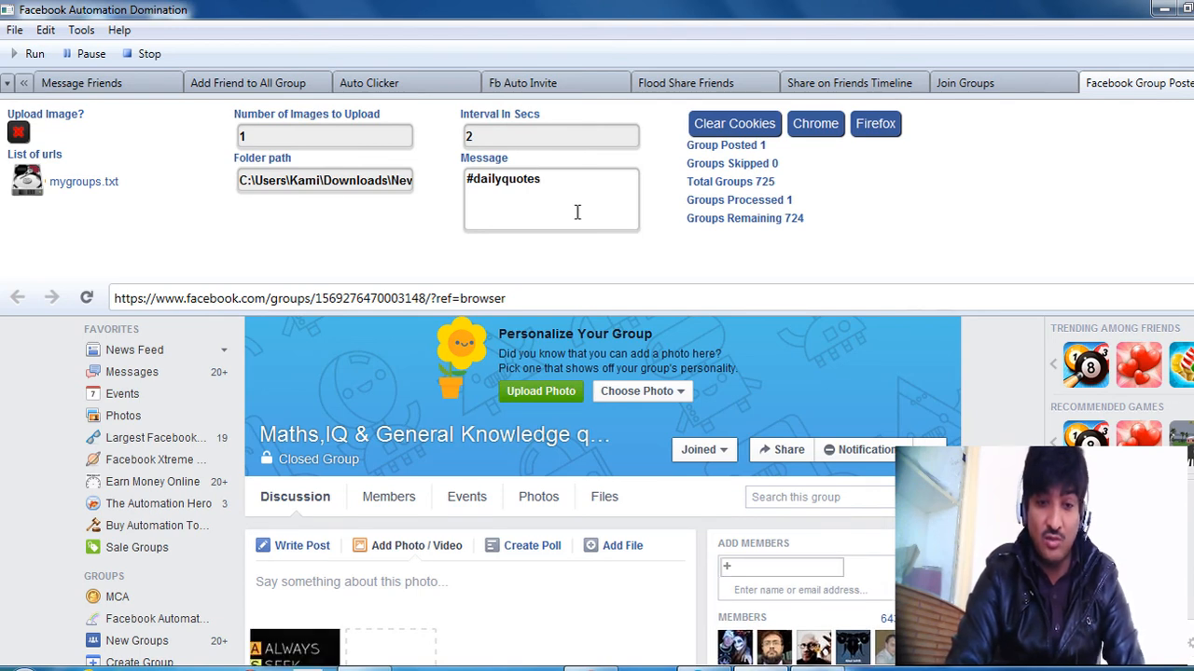
pyautogui.moveTo(940, 377)
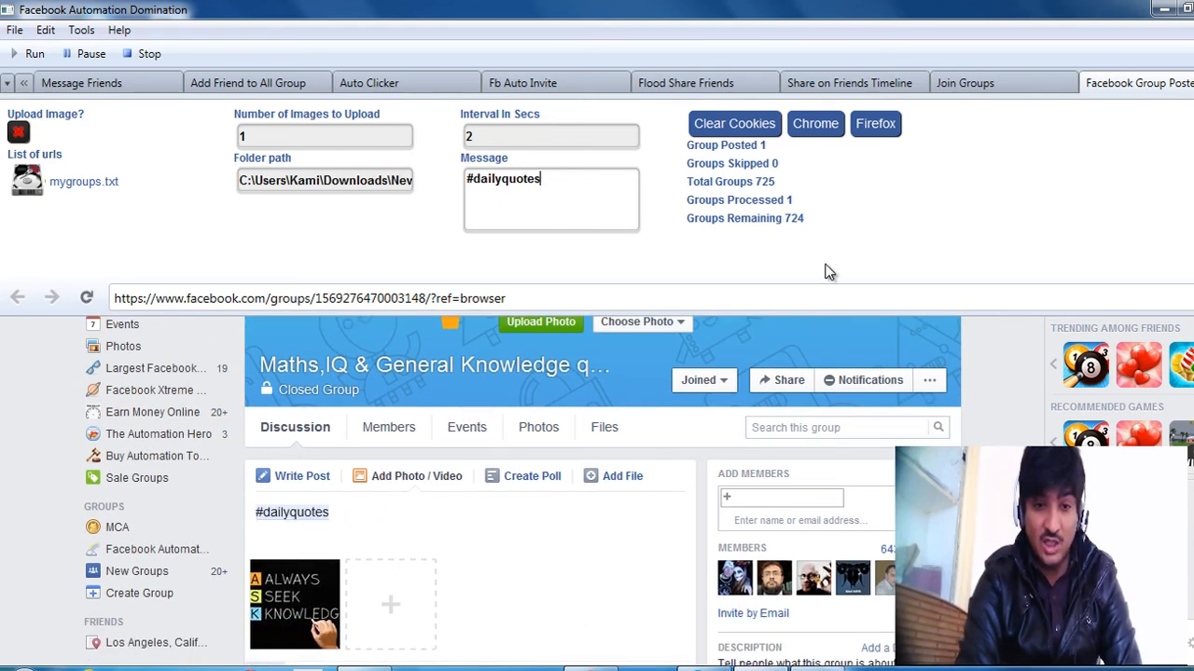
pyautogui.moveTo(1030, 433)
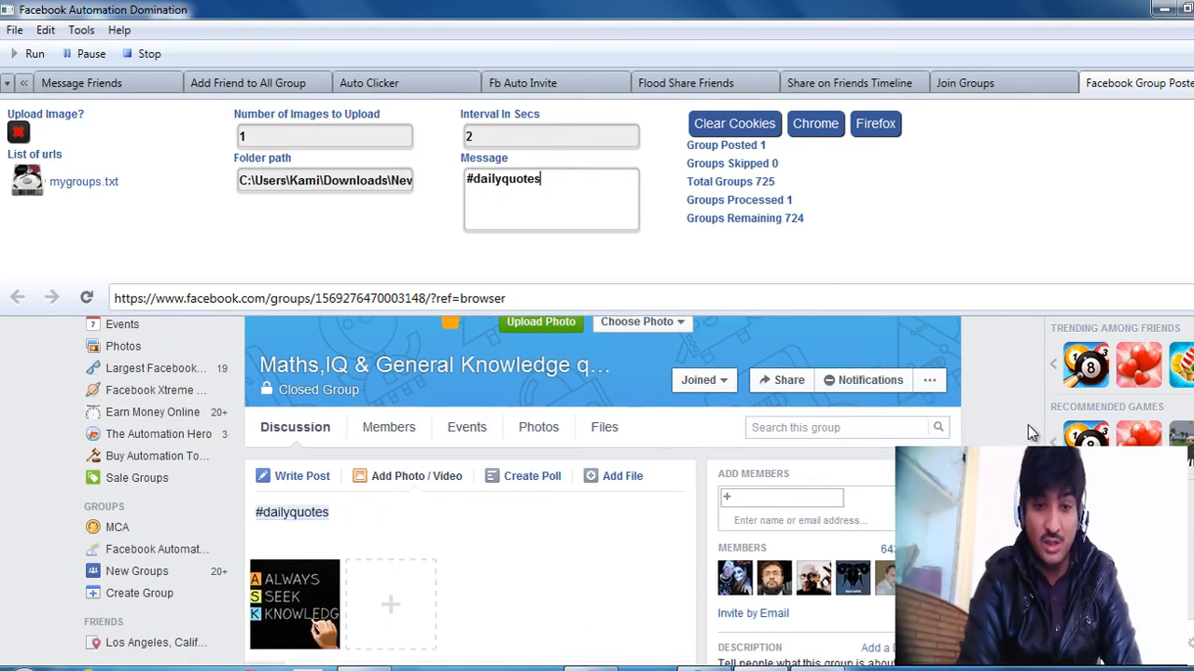
pyautogui.scroll(-3)
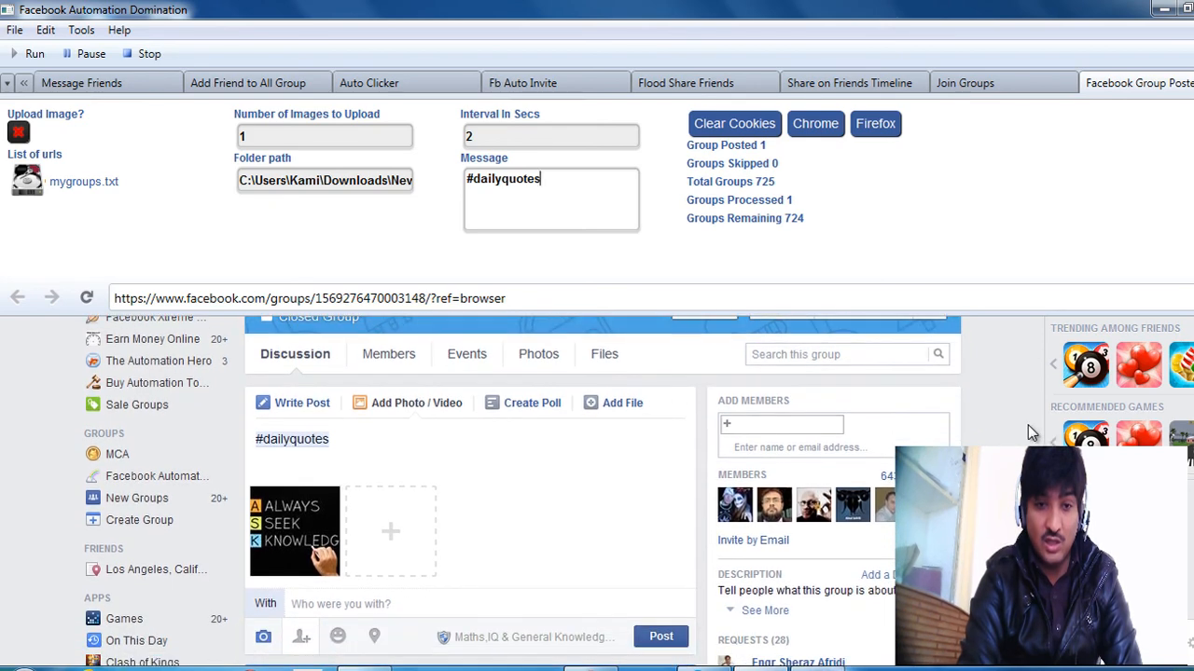
pyautogui.scroll(-3)
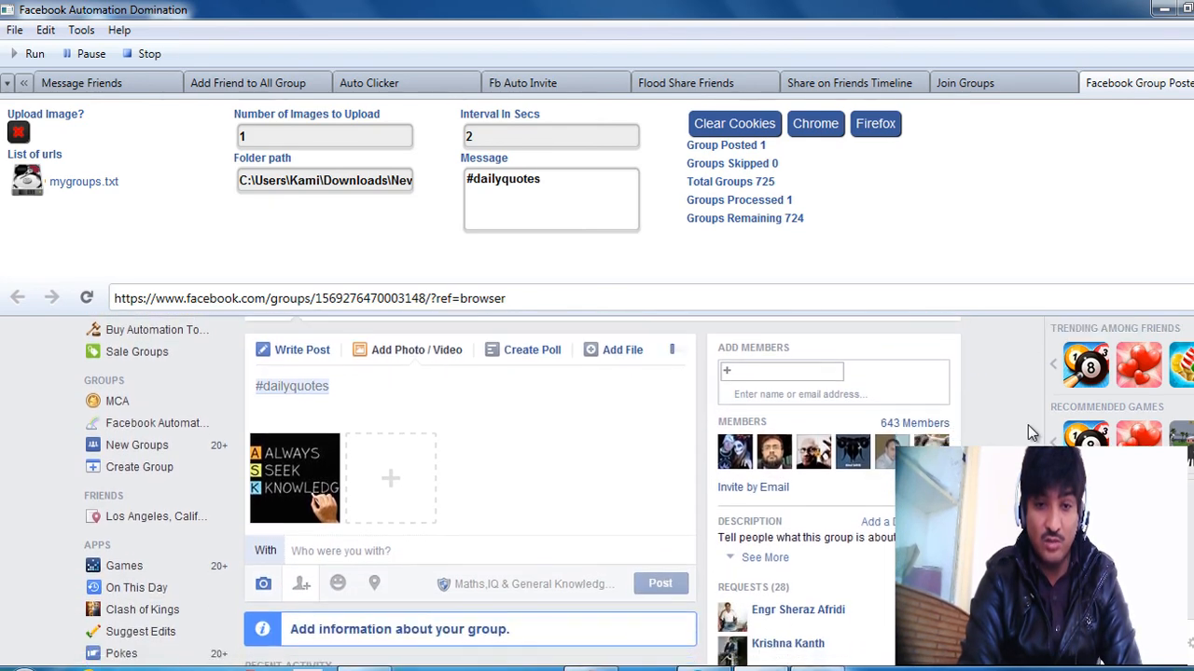
pyautogui.click(660, 582)
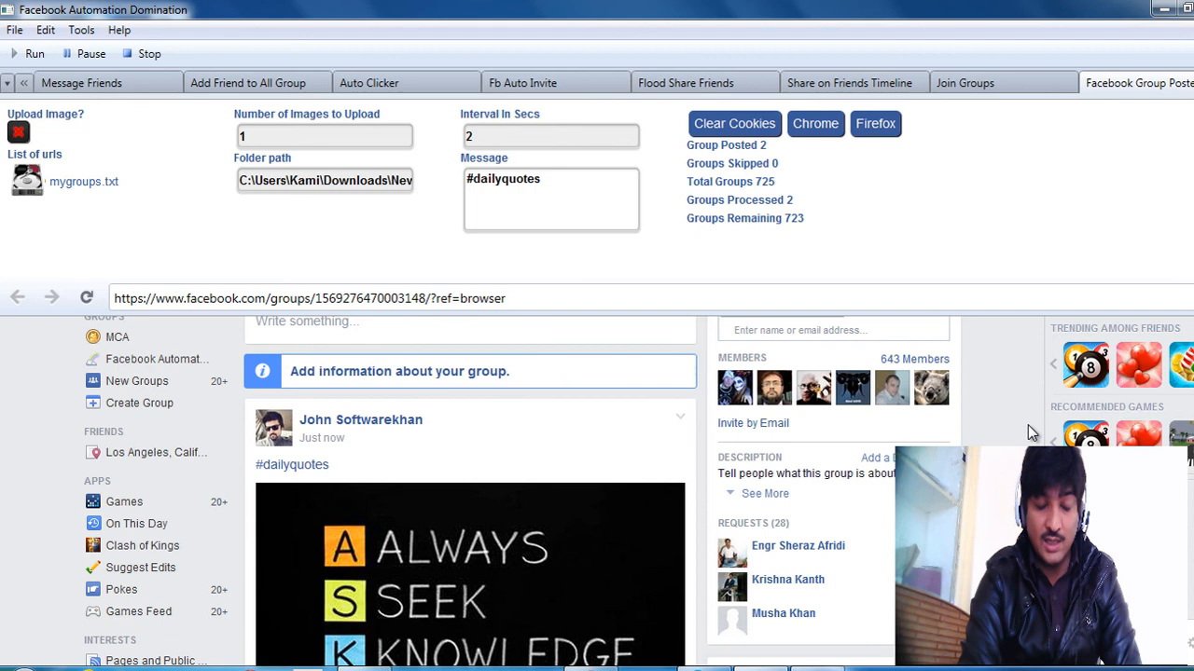